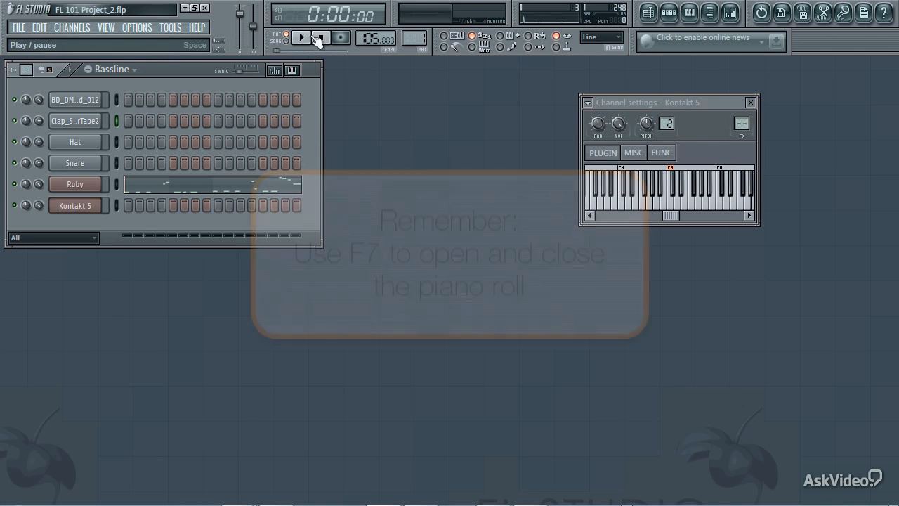
Play the Bassline pattern and view it in the piano roll.
click(300, 36)
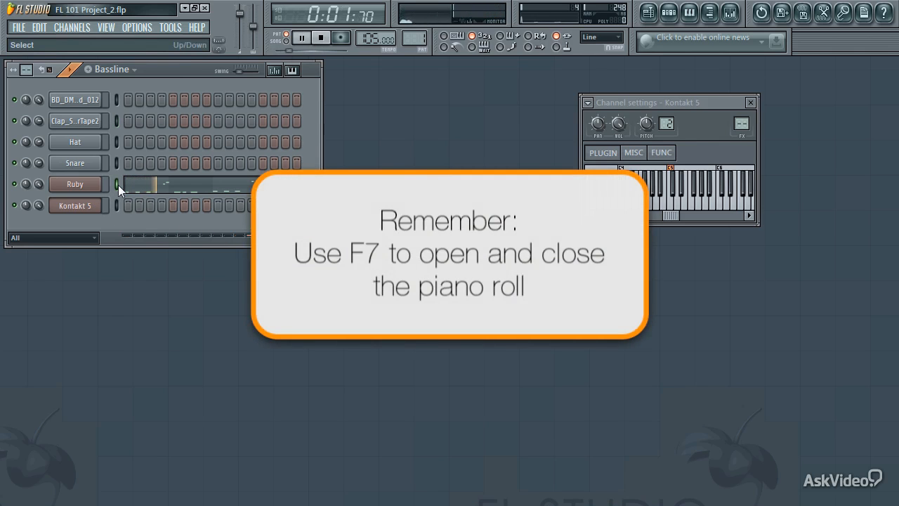
key(f7)
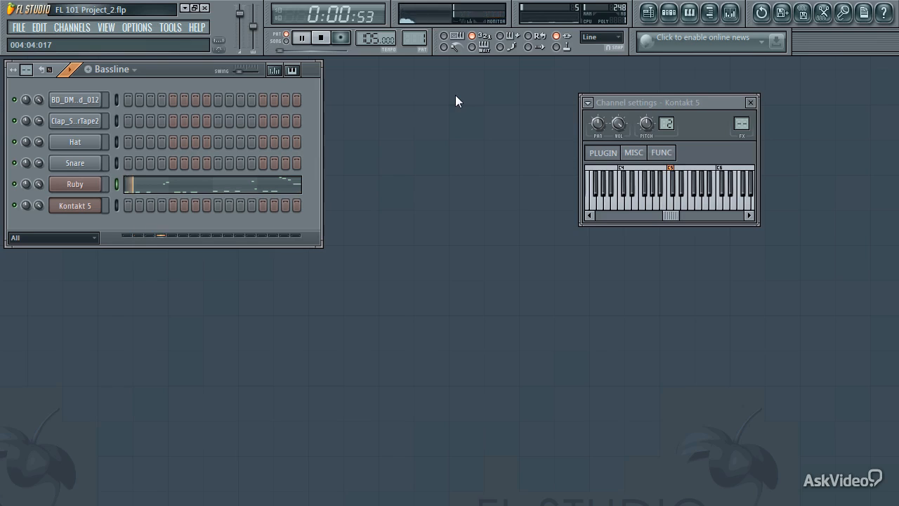
click(320, 37)
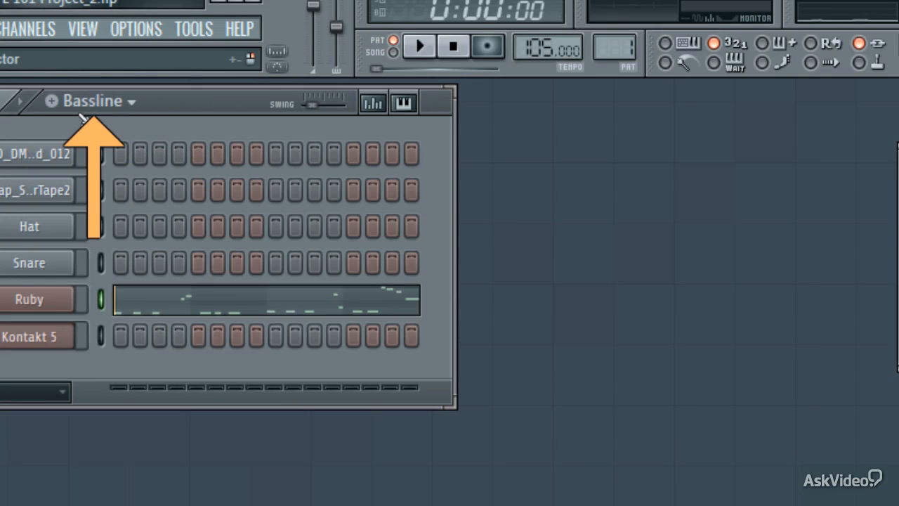
mouse_move(143, 120)
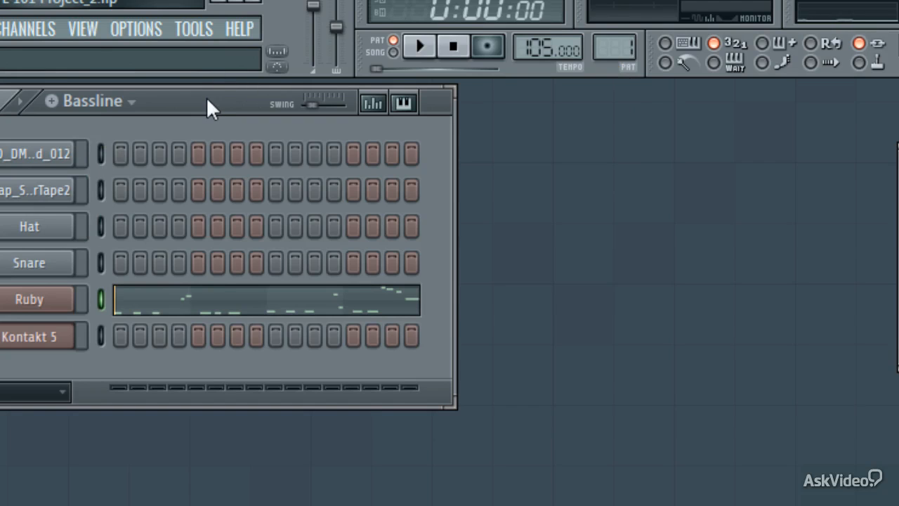
Jump to the next empty pattern and begin naming it "Dr".
key(f2)
text(Dr)
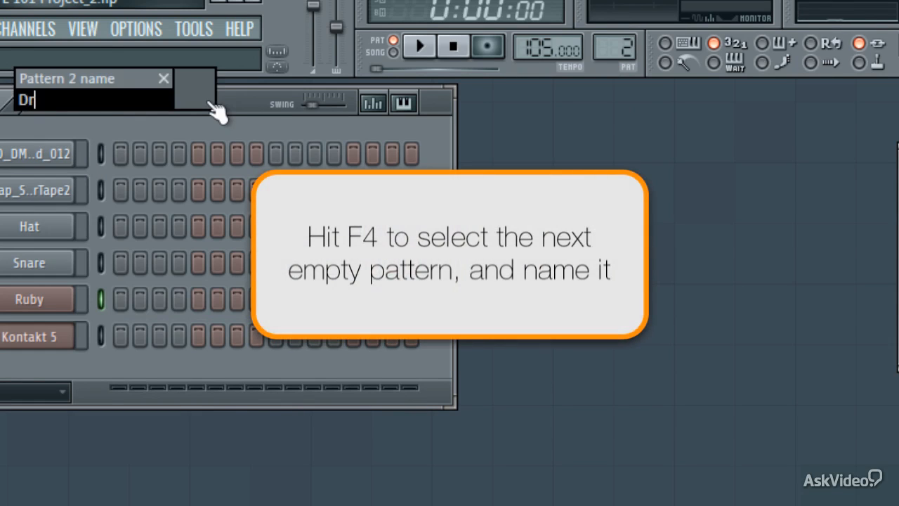
Name pattern 2 Drums and program kick and clap steps in its top rows.
key(Return)
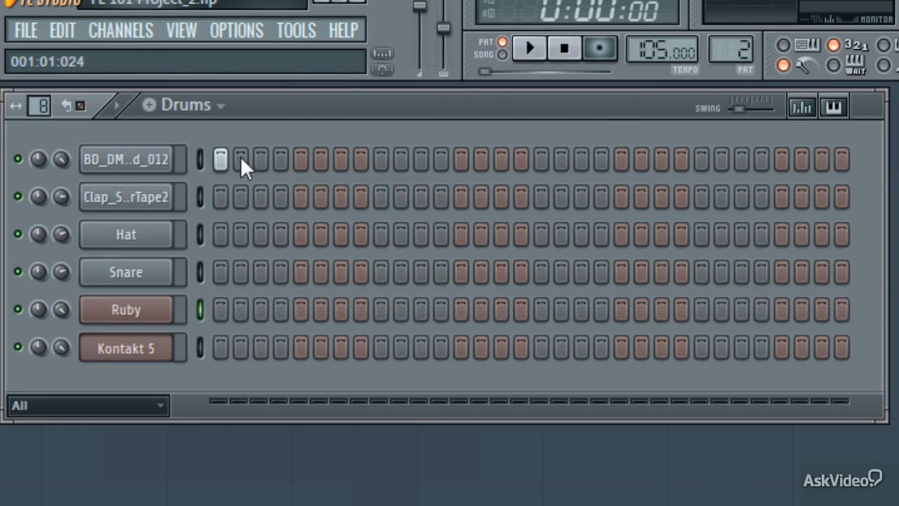
click(528, 48)
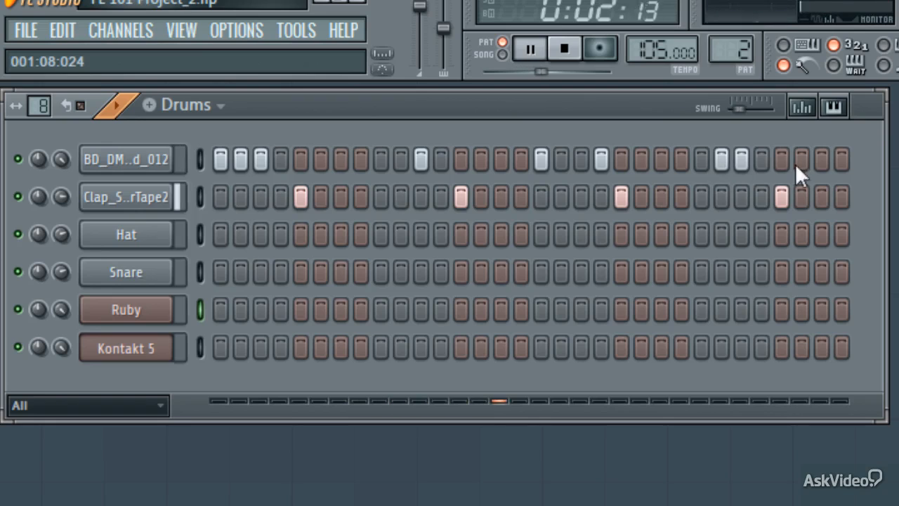
click(820, 158)
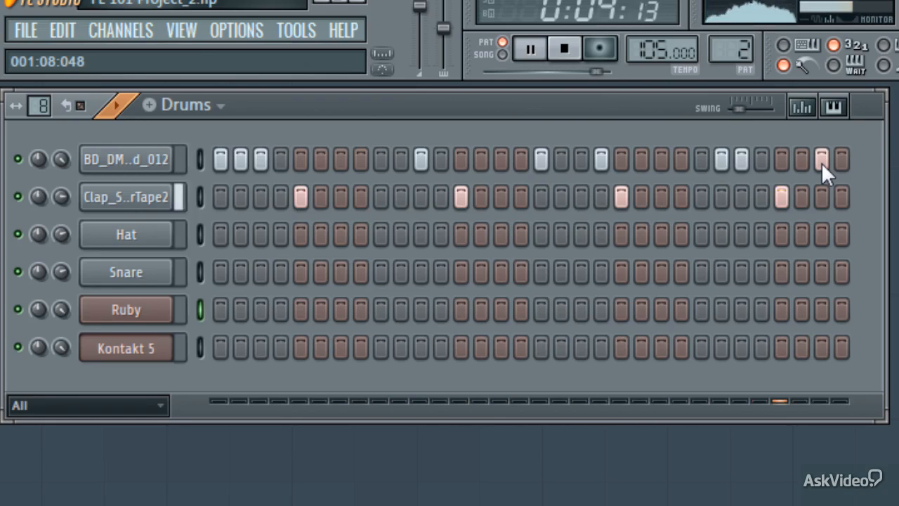
click(565, 47)
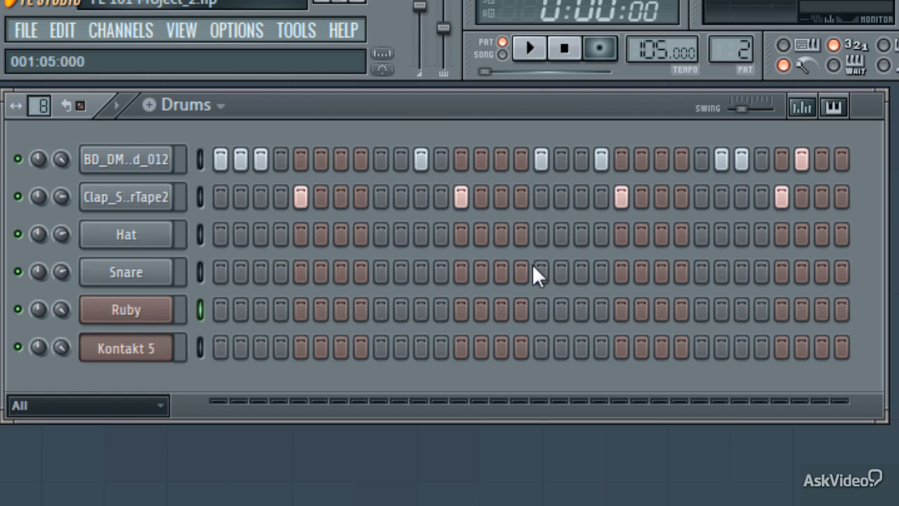
mouse_move(200, 363)
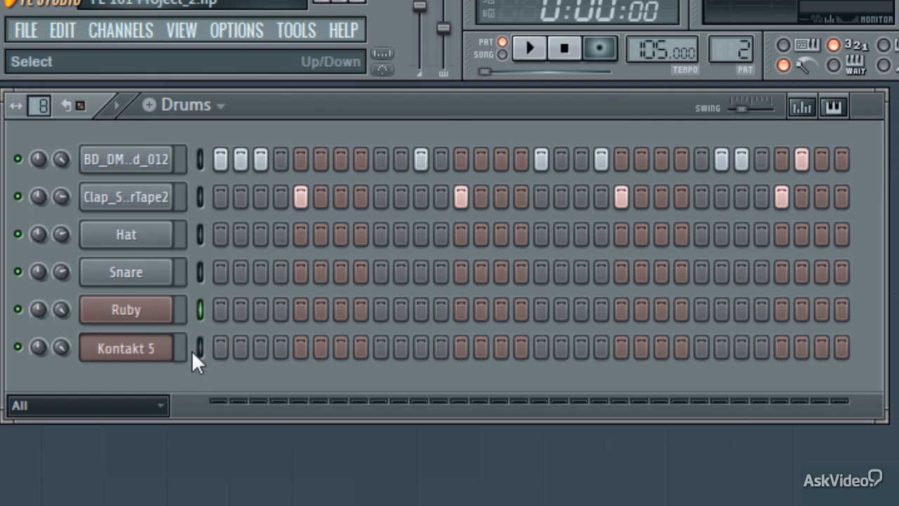
Select the Kontakt 5 channel and record a live F#3, D3, C3 melody into it.
click(598, 47)
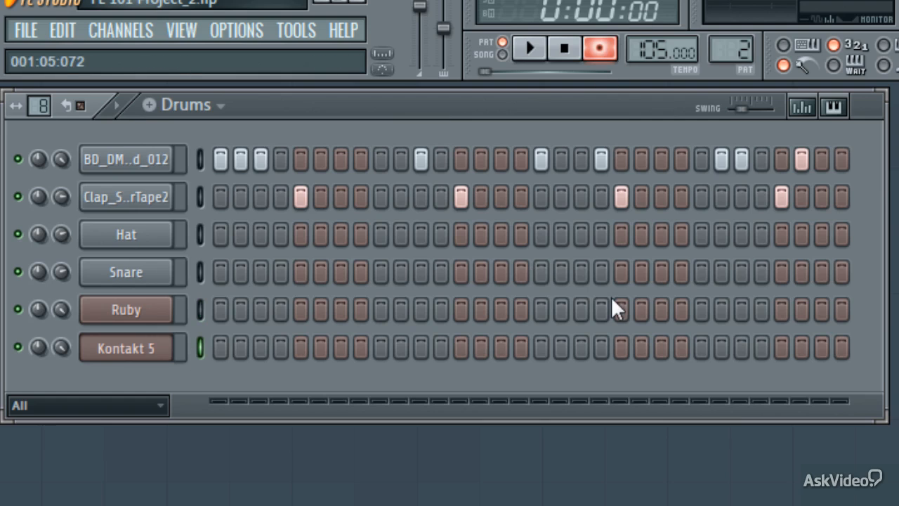
click(528, 48)
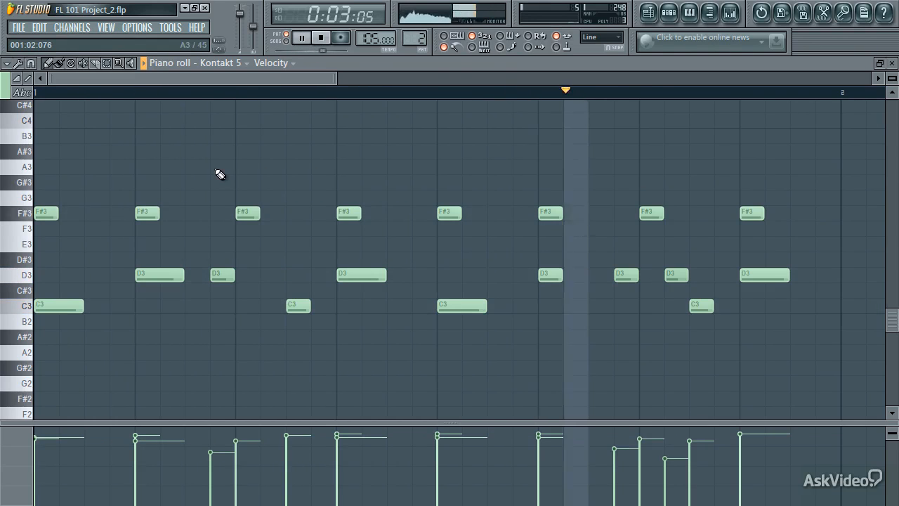
Quantize the Kontakt 5 melody notes with a swing groove via Alt+Q and accept.
click(320, 37)
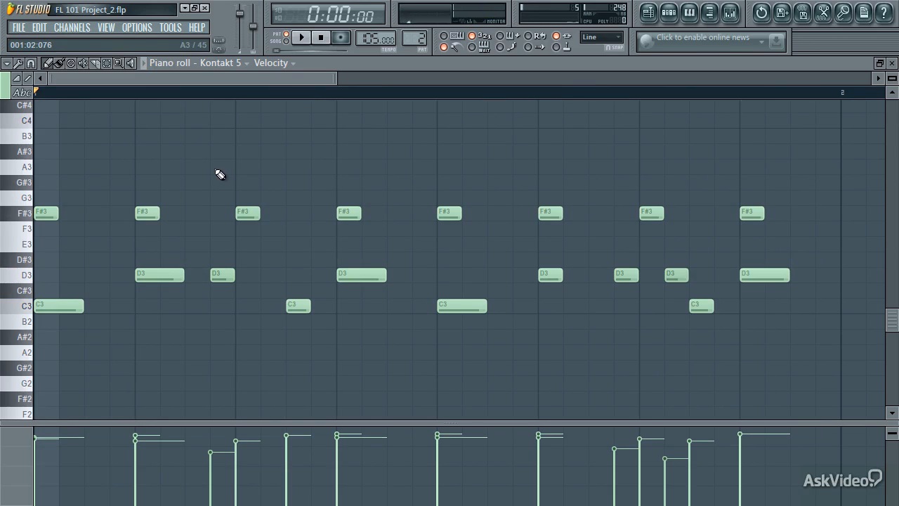
key(alt+q)
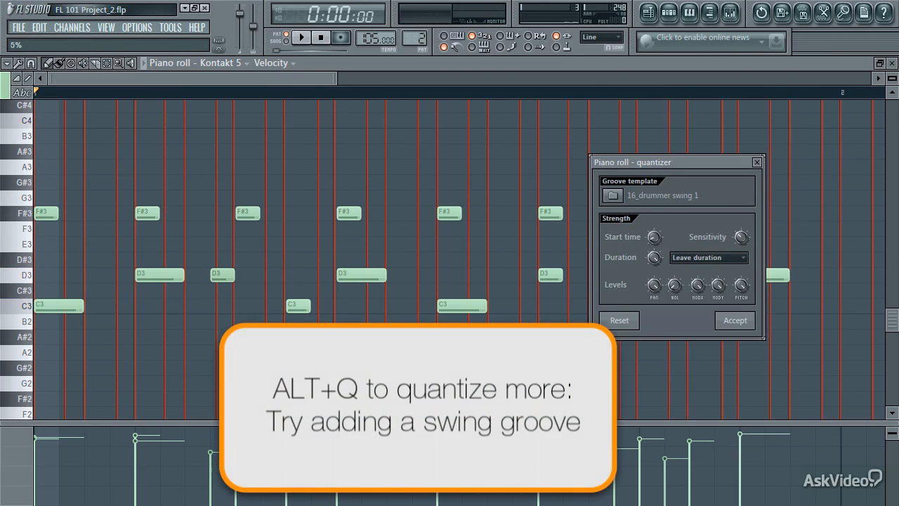
click(735, 320)
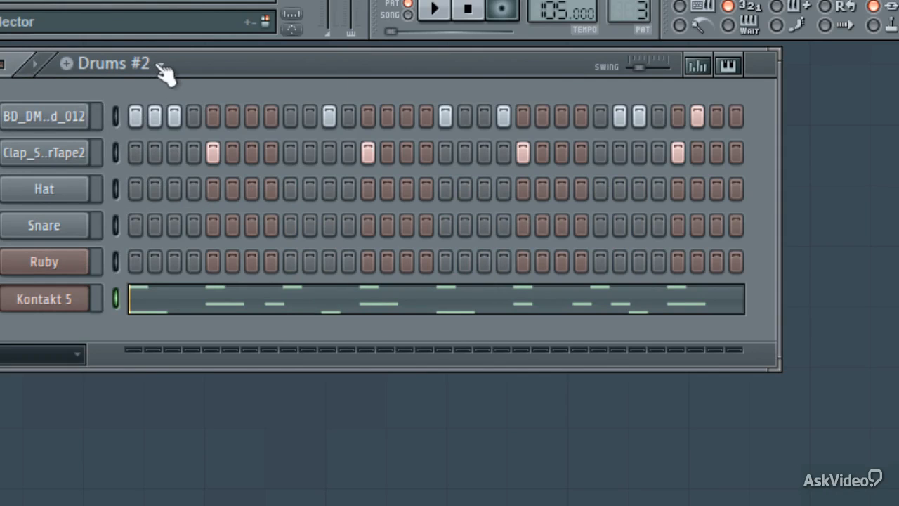
Clone Drums into Drums #2 and adjust the long D3 note's length in its piano roll.
click(161, 65)
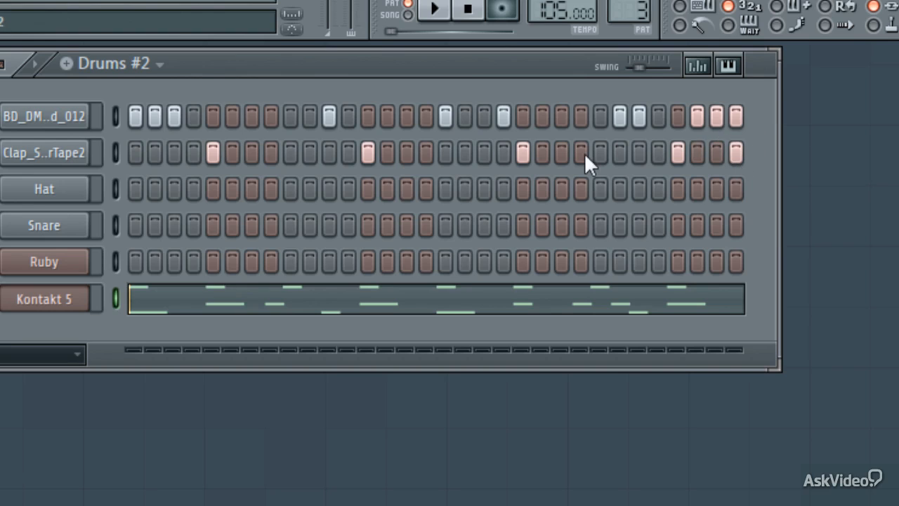
mouse_move(274, 123)
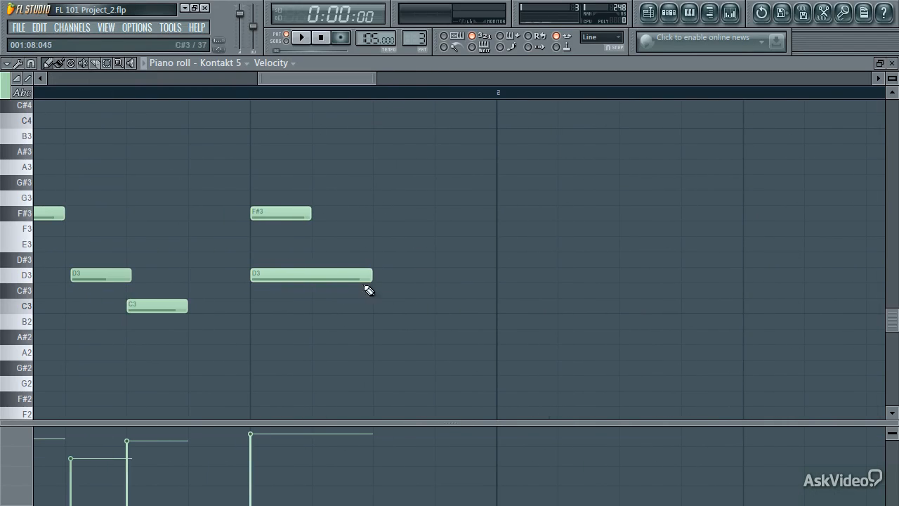
click(464, 274)
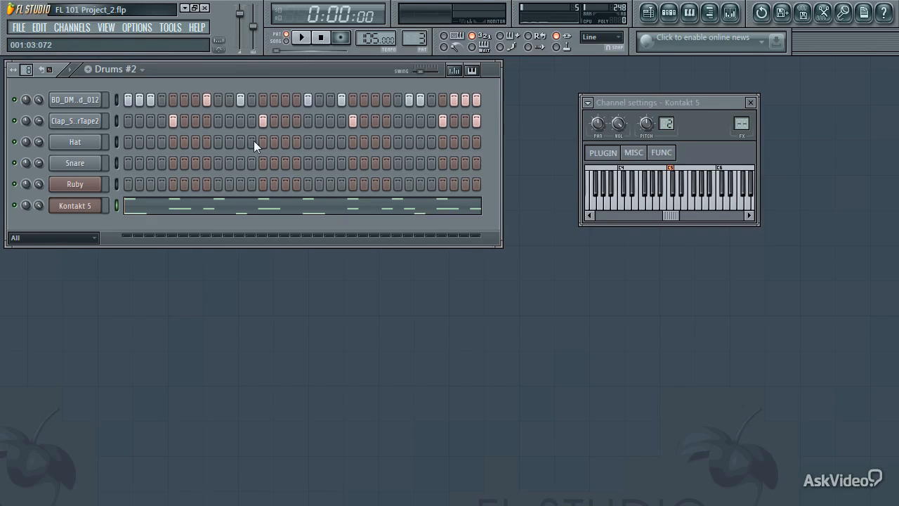
click(301, 37)
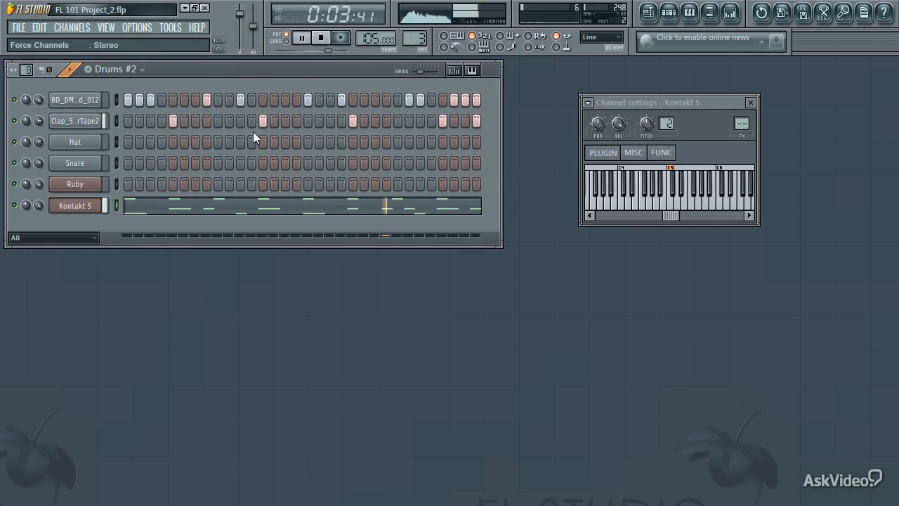
click(320, 37)
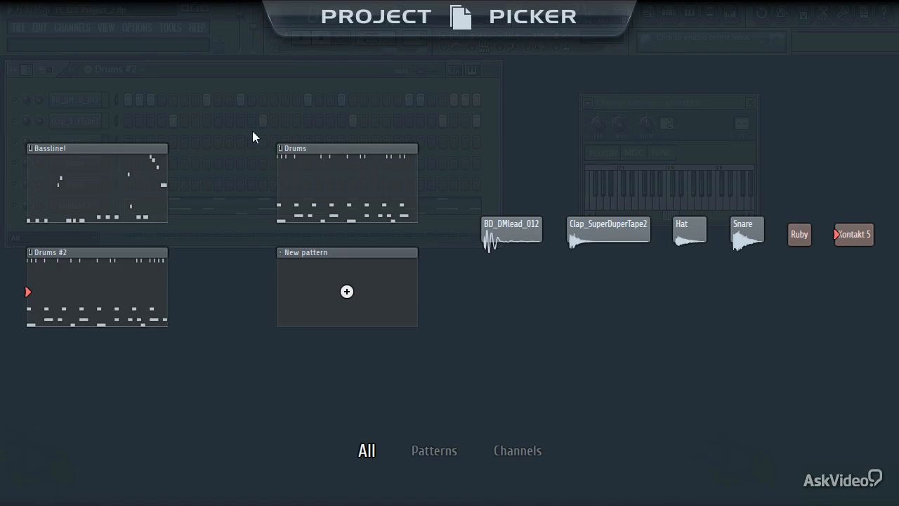
mouse_move(453, 95)
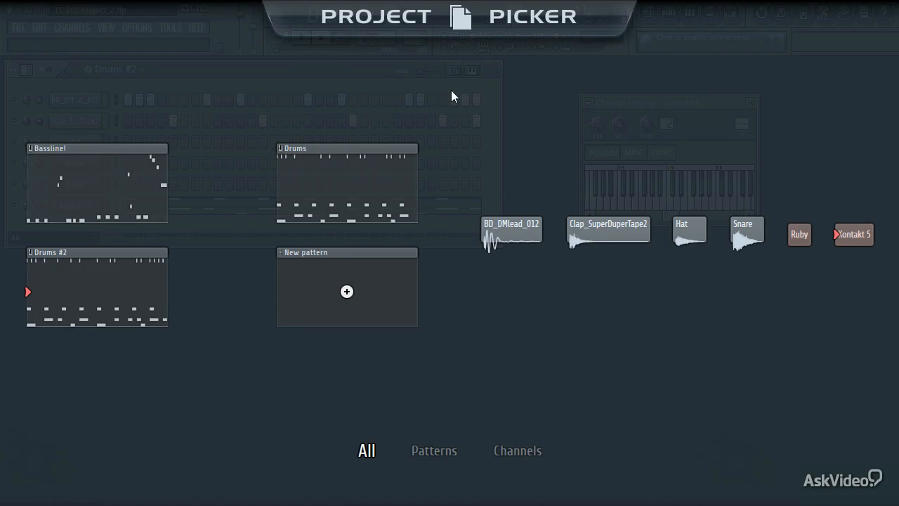
mouse_move(495, 140)
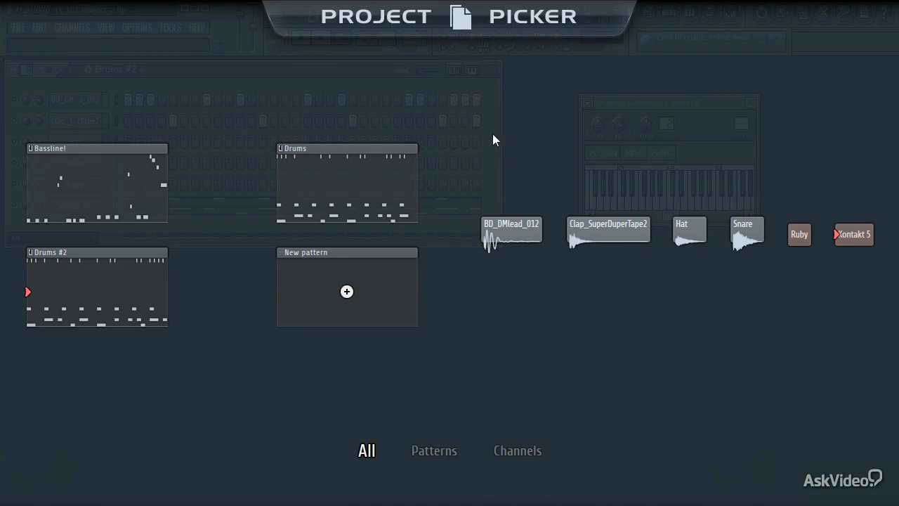